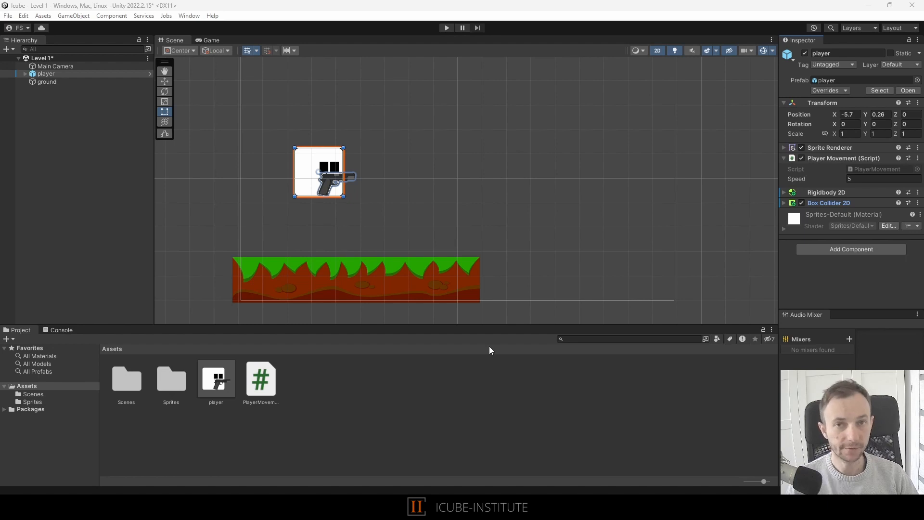
pyautogui.moveTo(417, 389)
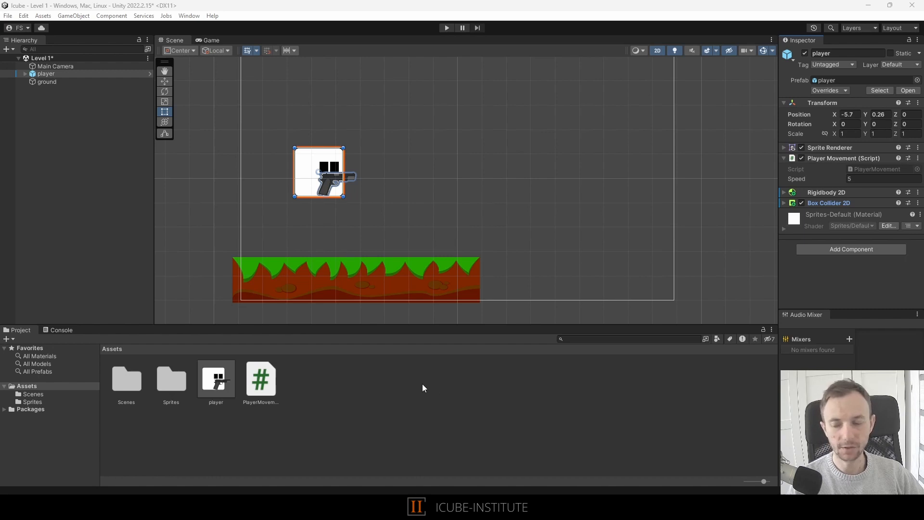
pyautogui.moveTo(236, 372)
pyautogui.write('Bullet')
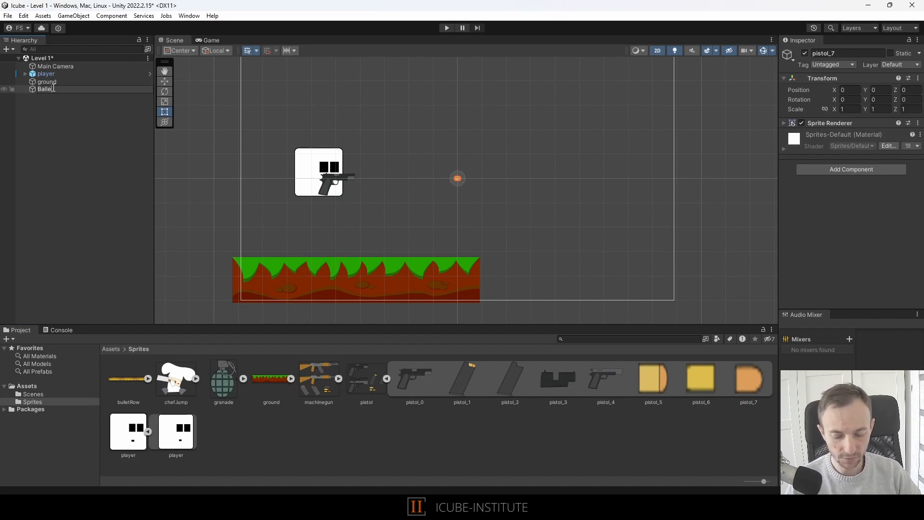
# Confirm the object's new name Ballet and set its Transform scale to 1.5 on X, Y and Z.
pyautogui.click(45, 88)
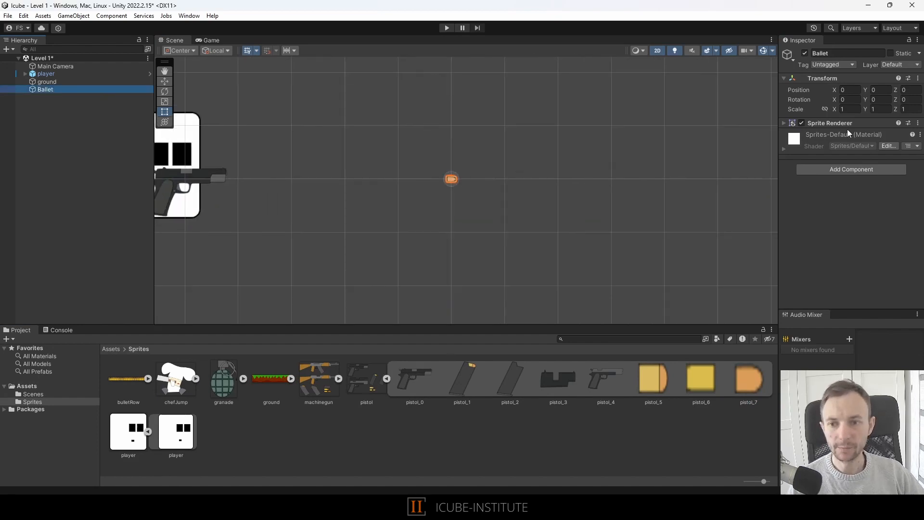
pyautogui.click(850, 109)
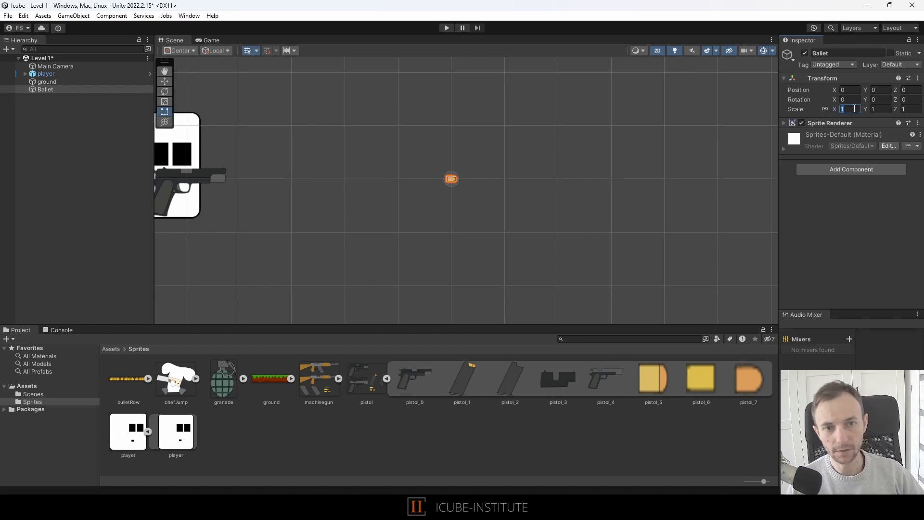
pyautogui.write('1.5')
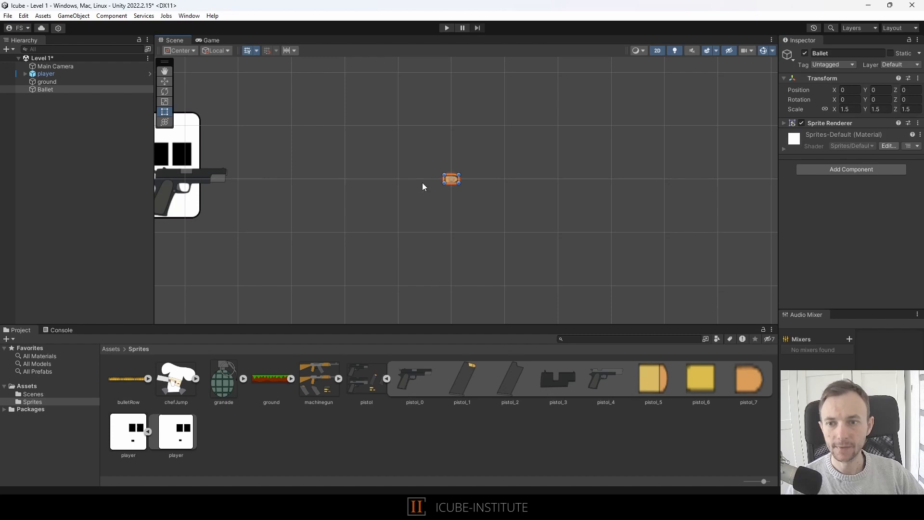
pyautogui.click(850, 169)
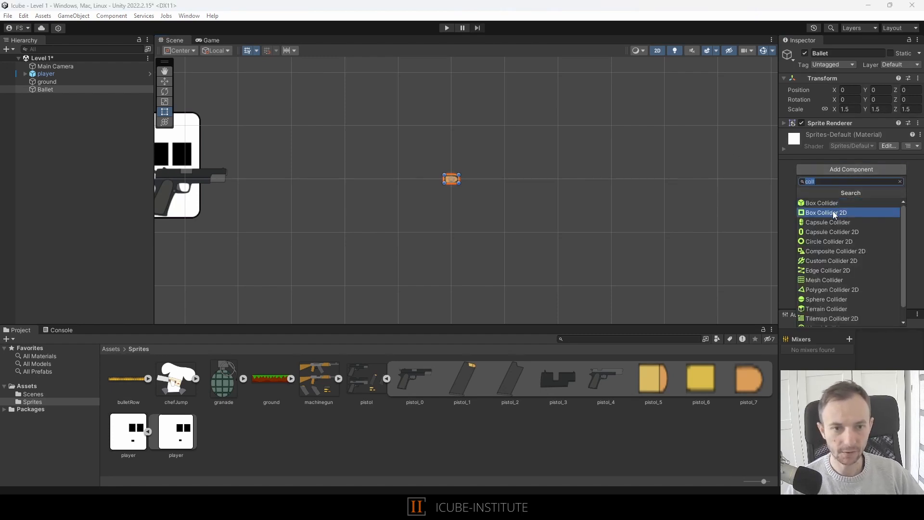
# Add a Box Collider 2D and Rigidbody 2D with Gravity Scale 0, then return to the Assets folder.
pyautogui.click(826, 212)
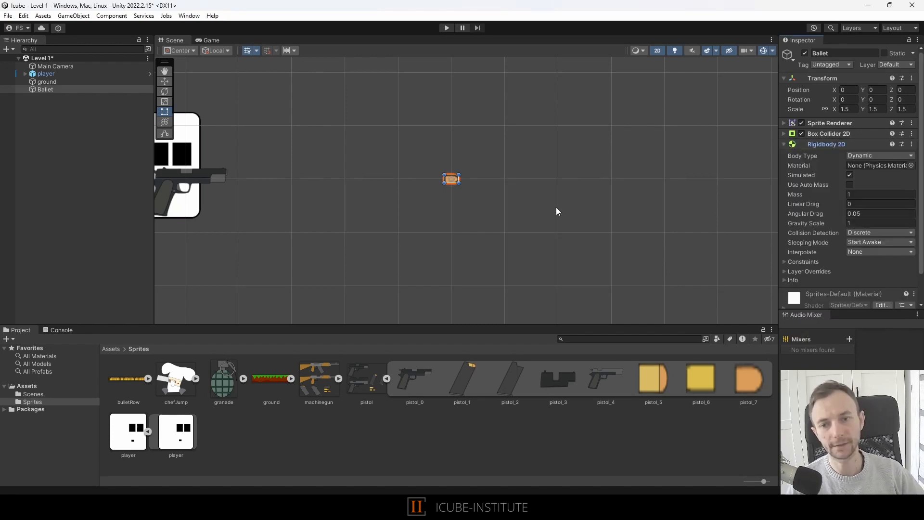
pyautogui.moveTo(502, 215)
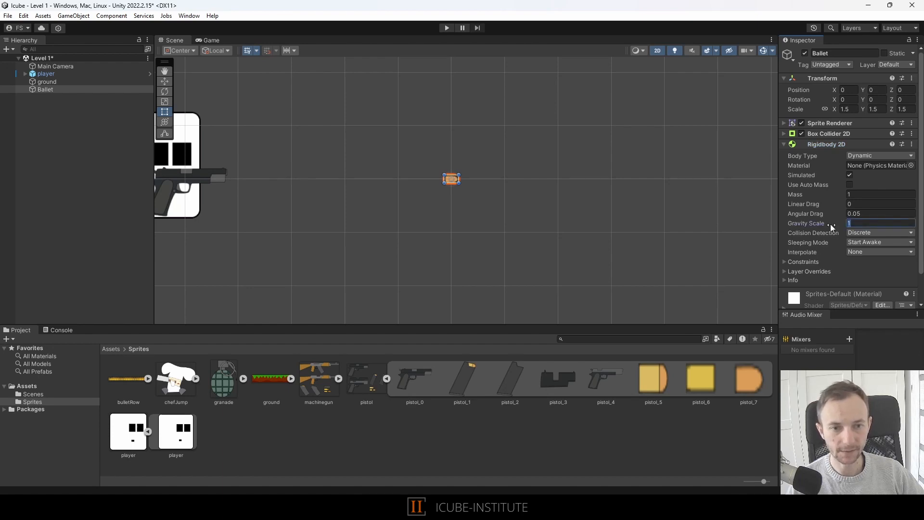
pyautogui.write('0')
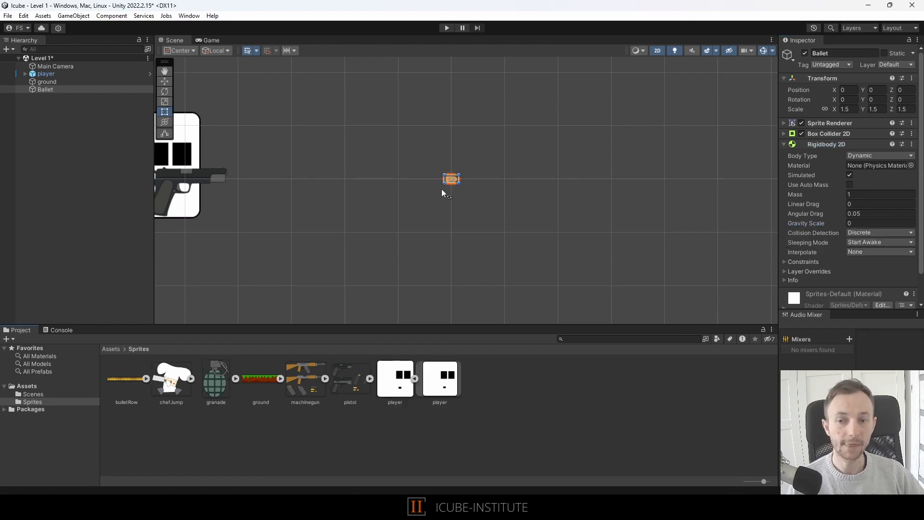
pyautogui.click(27, 385)
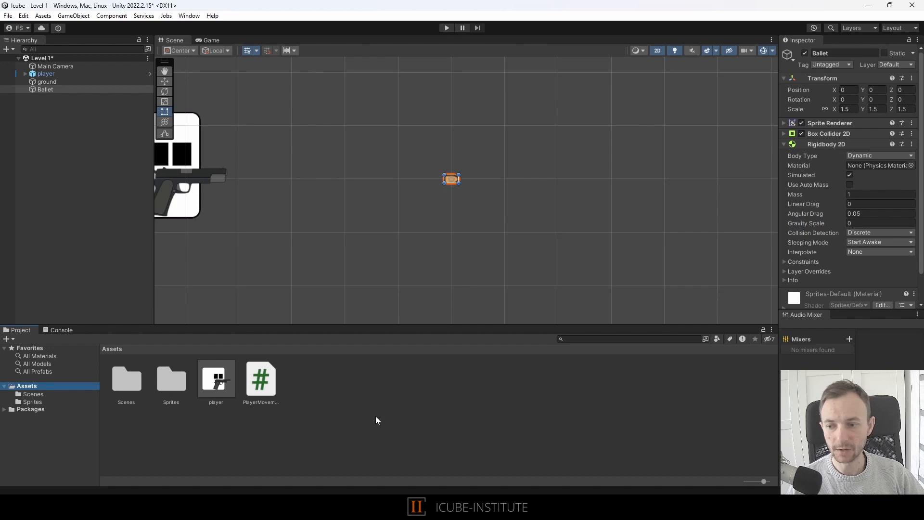
# Create a C# script named Bullet in Assets and attach it to the object renamed Bullet, saved as a prefab.
pyautogui.rightClick(376, 420)
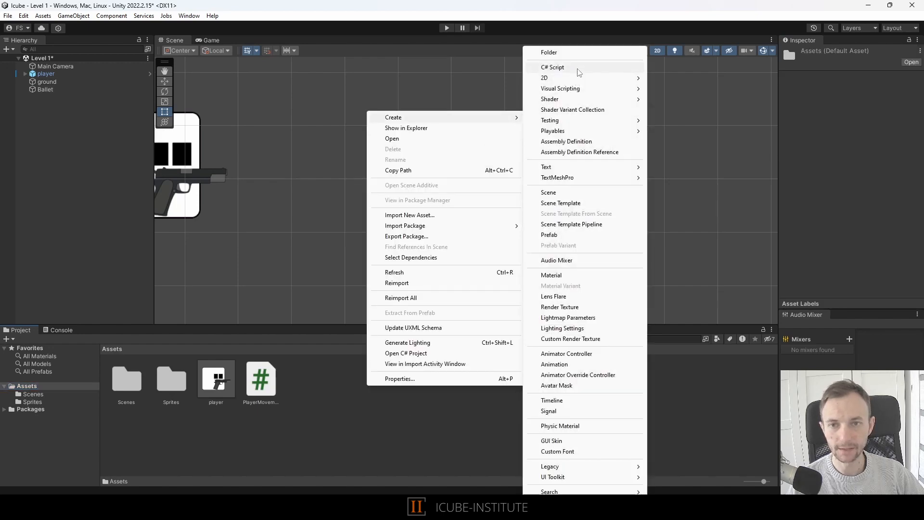
pyautogui.click(553, 66)
pyautogui.write('Bullet')
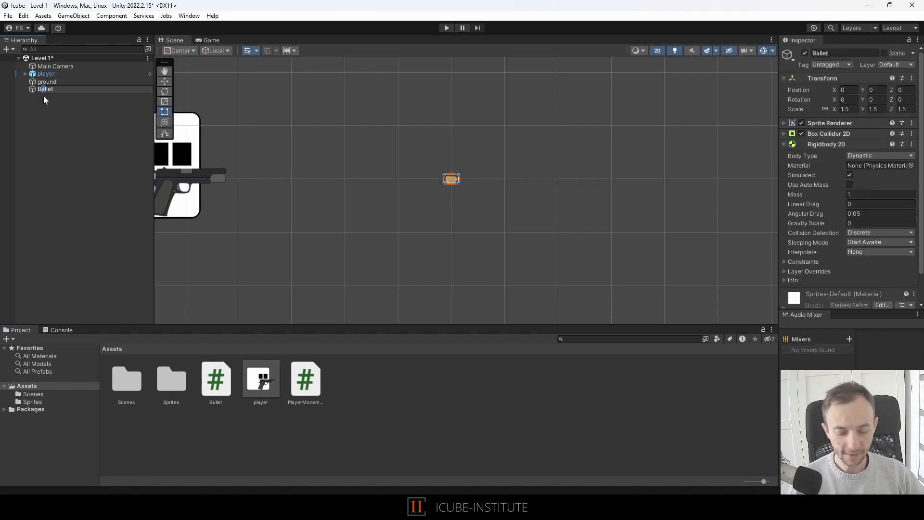
pyautogui.click(46, 89)
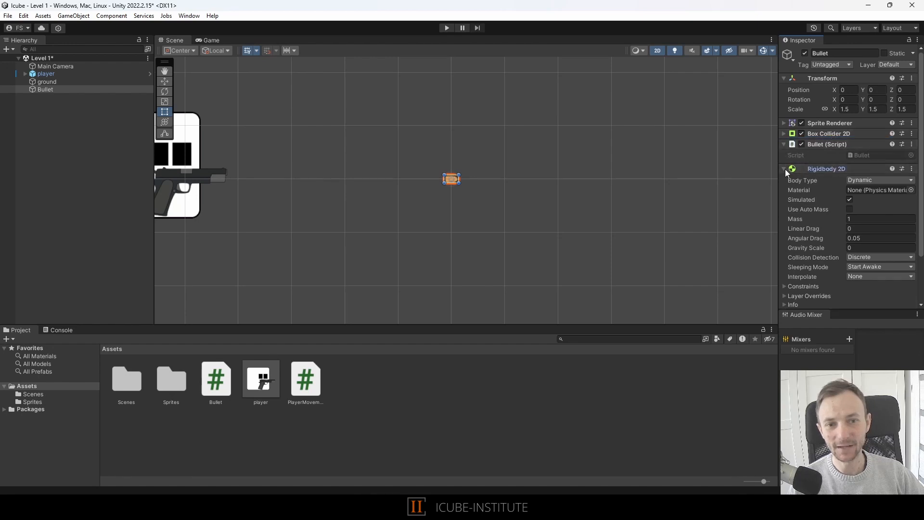
pyautogui.click(784, 168)
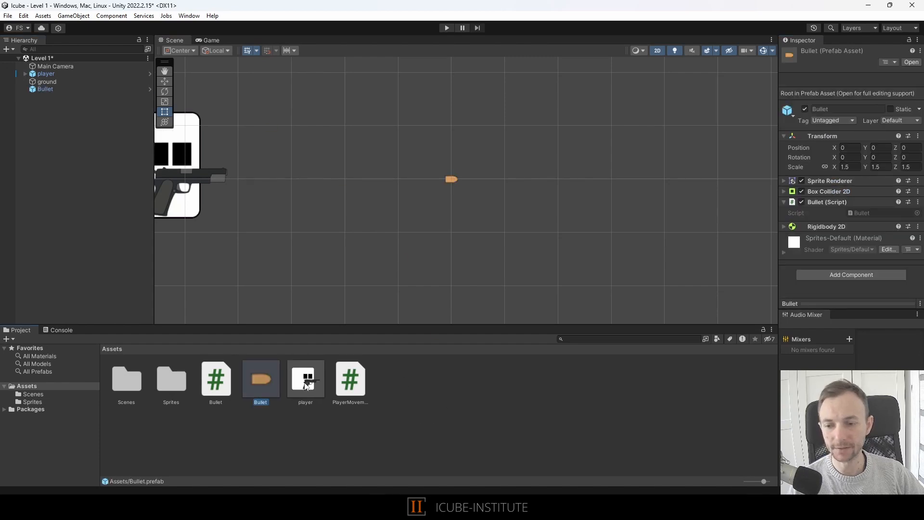
pyautogui.moveTo(400, 251)
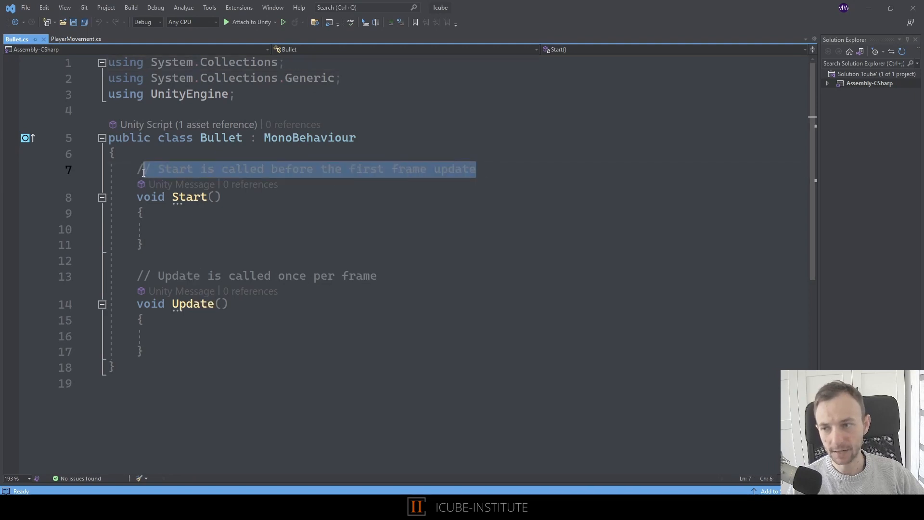
# Declare 'Rigidbody2D rb;', assign it with GetComponent<Rigidbody2D>() in Awake, and save the script.
pyautogui.press('Delete')
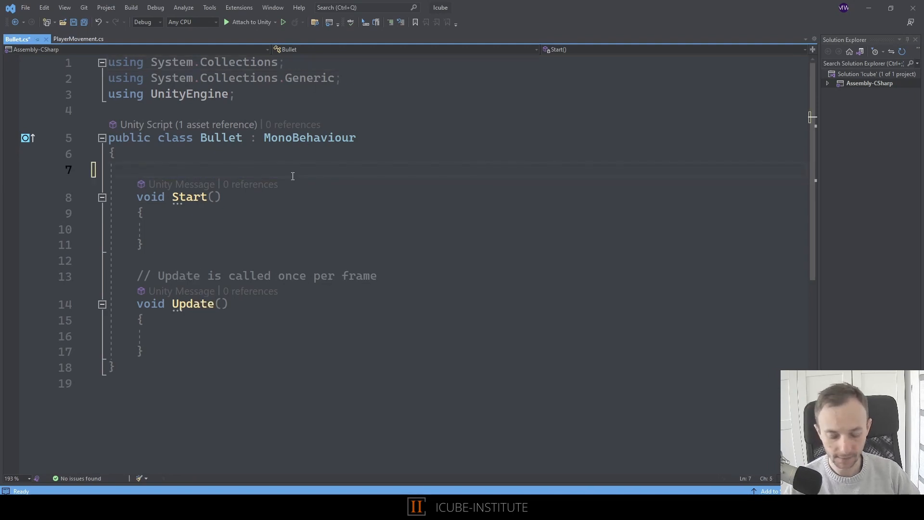
pyautogui.write('Rigidbody2D rb;')
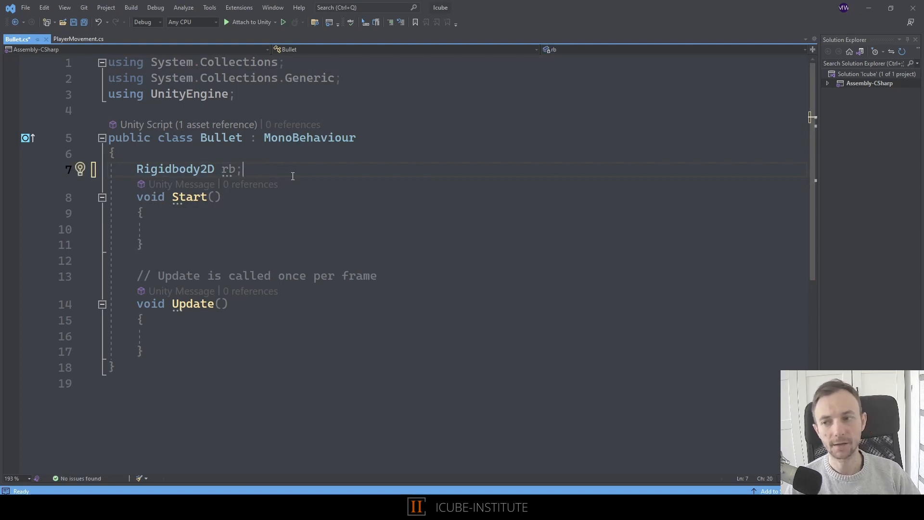
pyautogui.click(144, 214)
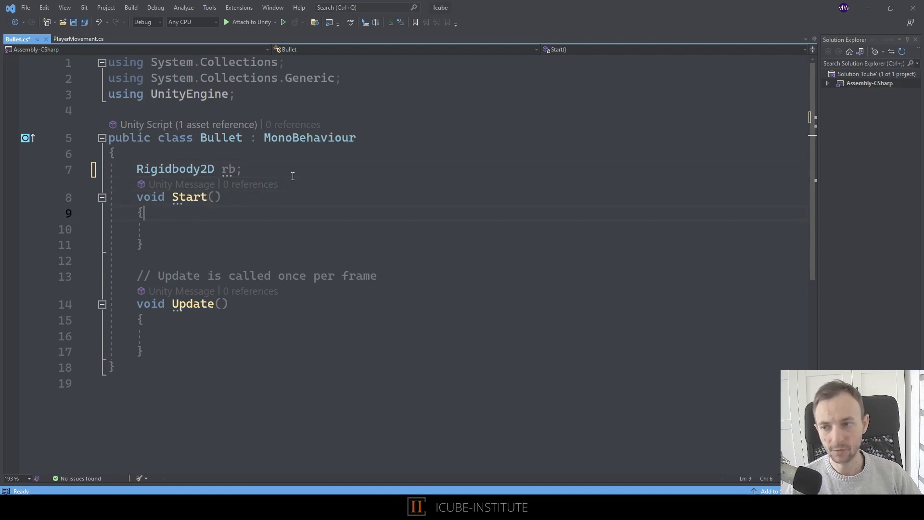
pyautogui.write('rb = GetComponent<Rigidbody2D>();')
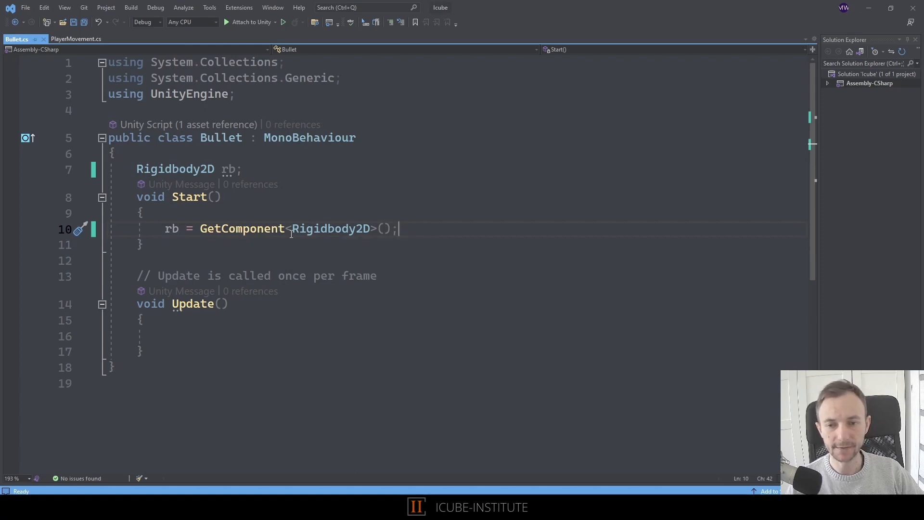
pyautogui.moveTo(329, 315)
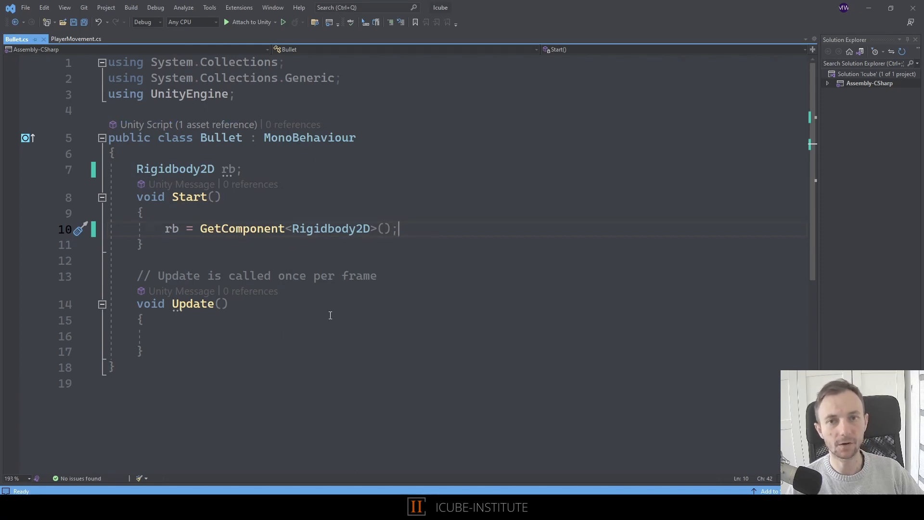
pyautogui.moveTo(188, 196)
pyautogui.write('Awake')
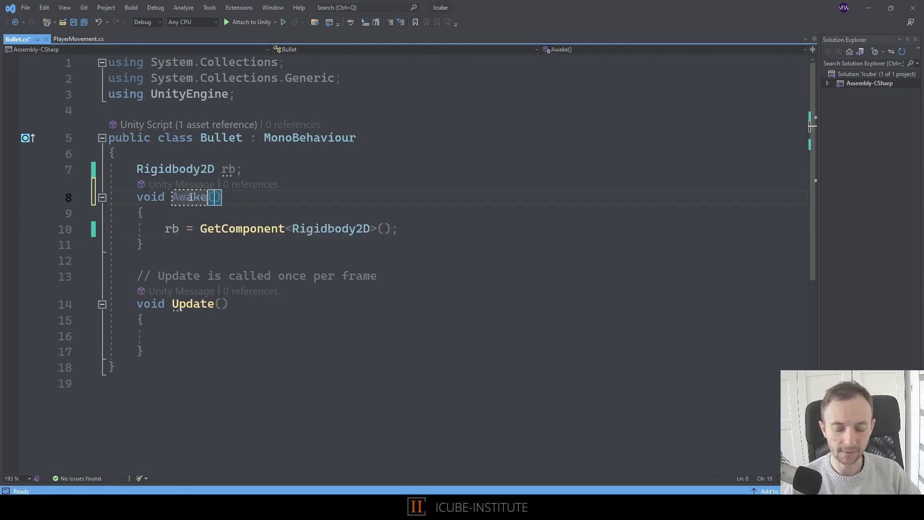
pyautogui.press('ctrl+s')
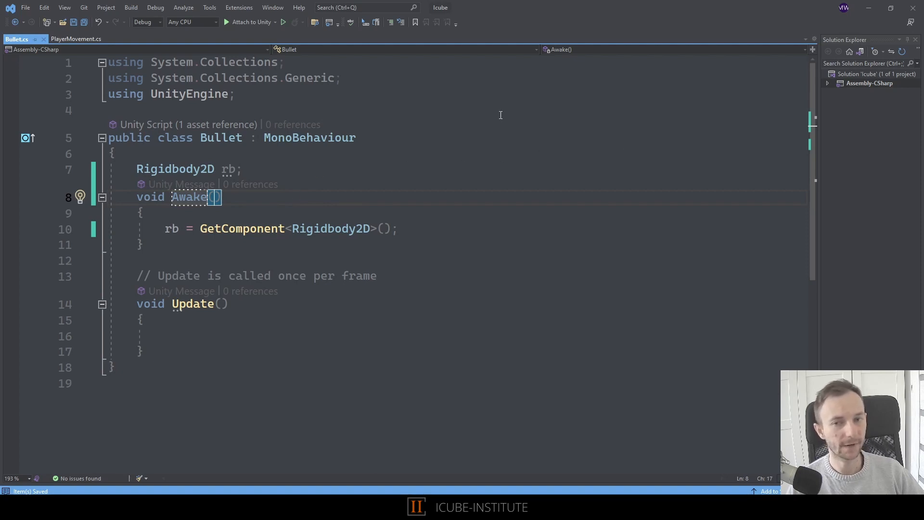
pyautogui.moveTo(506, 157)
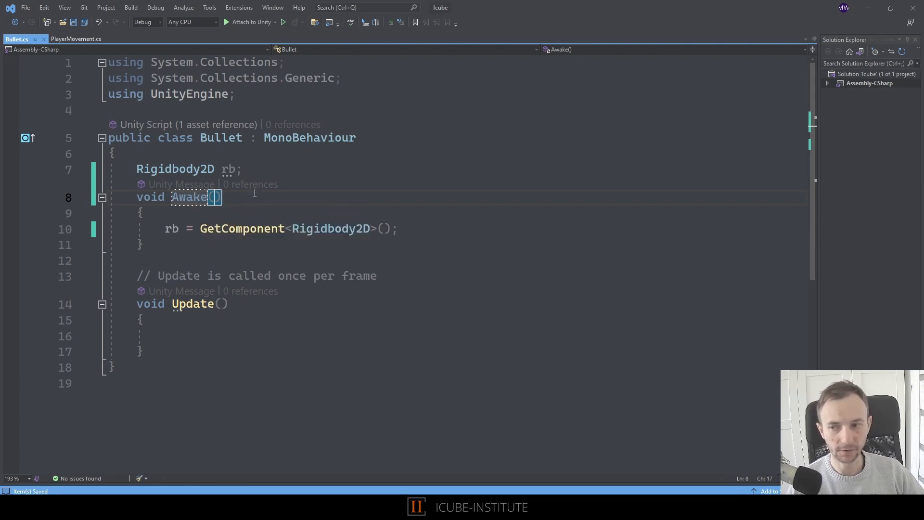
pyautogui.click(201, 351)
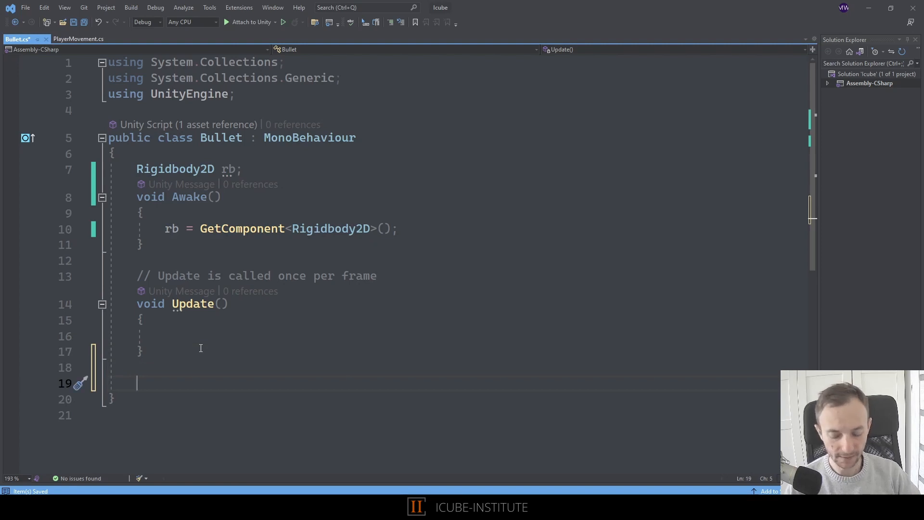
# Add a FixedUpdate method setting rb.velocity = new Vector2(3f, 0f);.
pyautogui.write('fixedUpdate(')
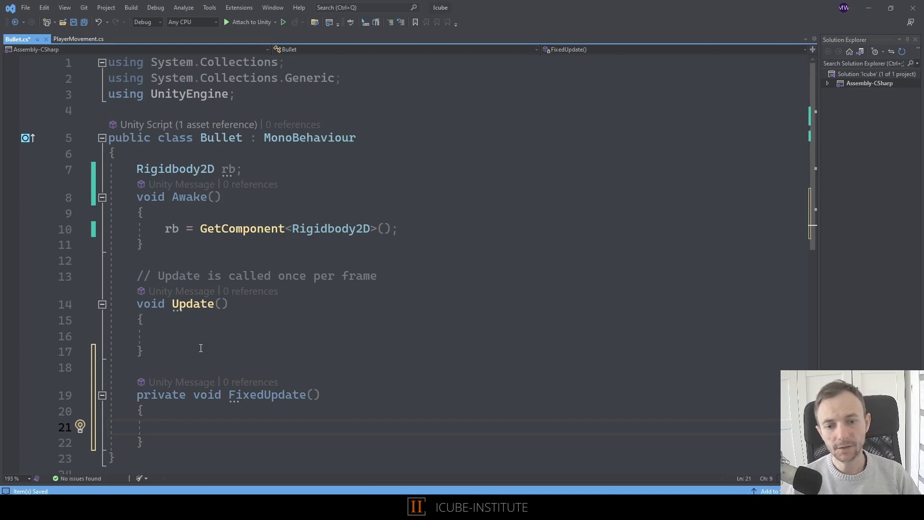
pyautogui.click(167, 427)
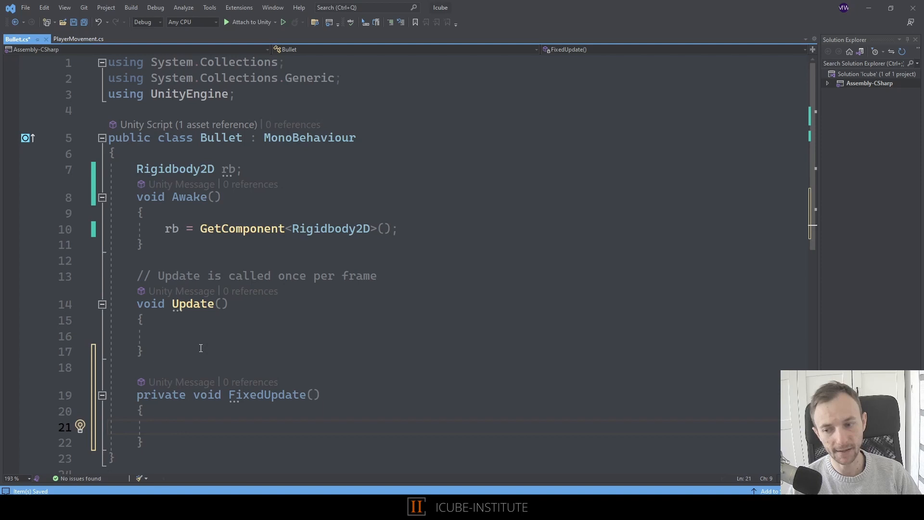
pyautogui.write('rb.velocity = Vector3.zero;')
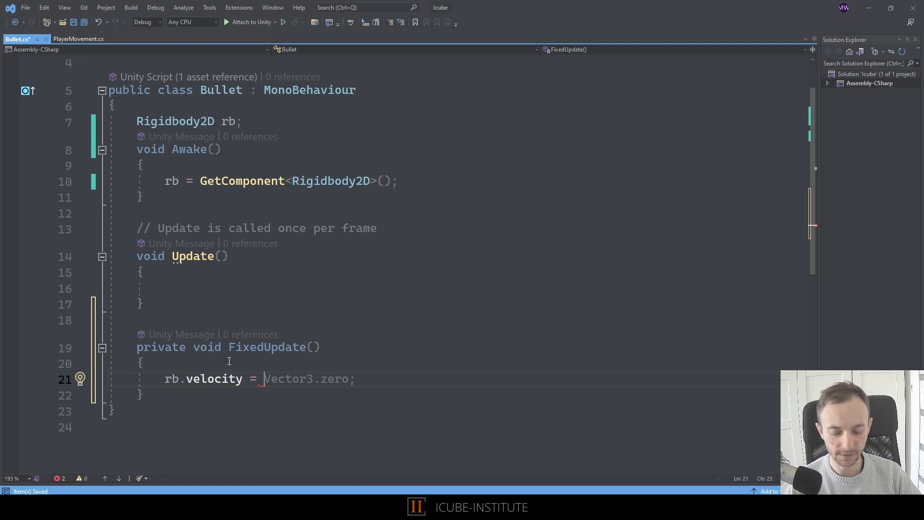
pyautogui.write('ne')
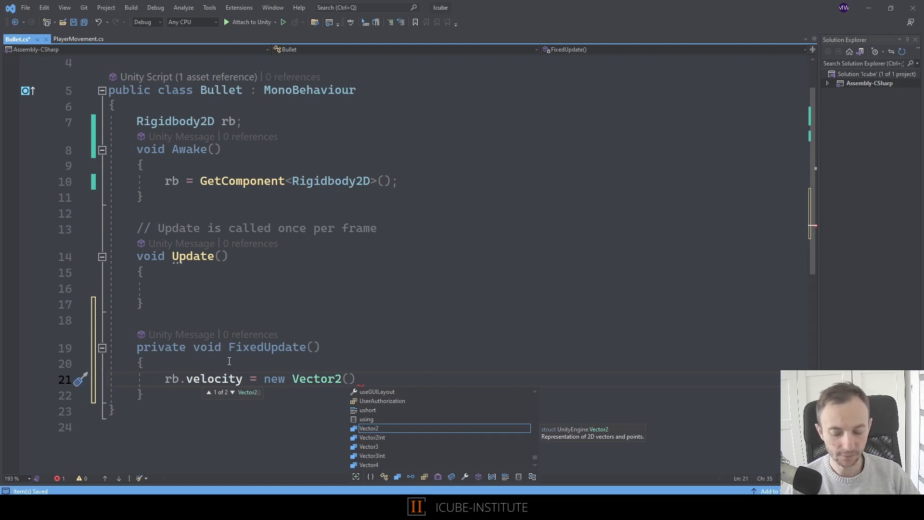
pyautogui.write('3f,')
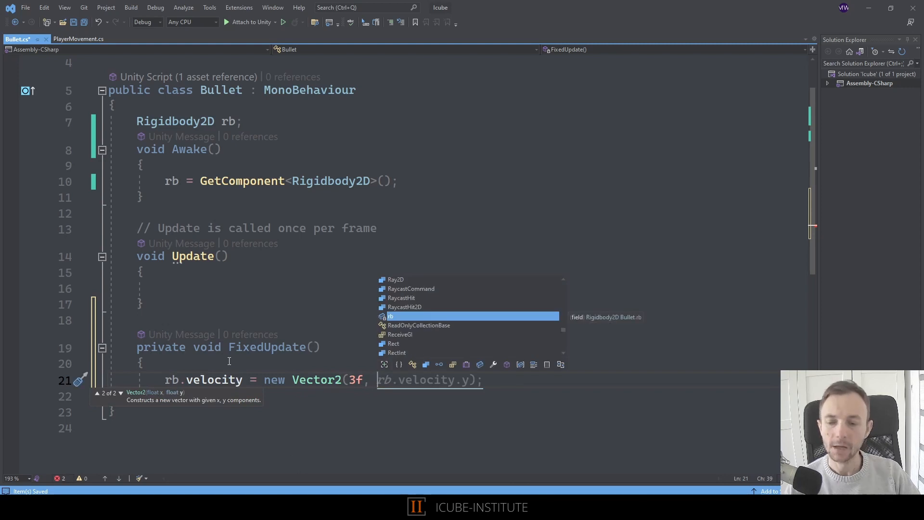
pyautogui.write('0f')
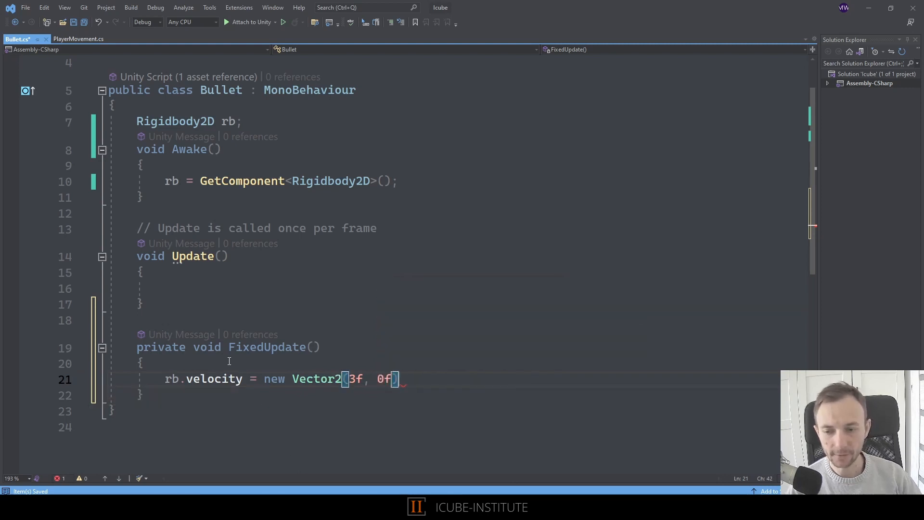
pyautogui.write(');')
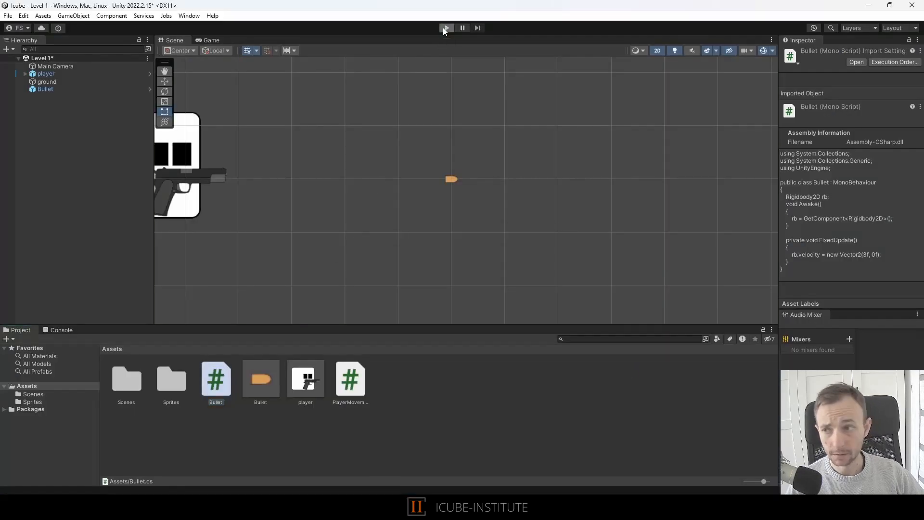
# Start play mode to test the bullet moving across the level.
pyautogui.click(446, 28)
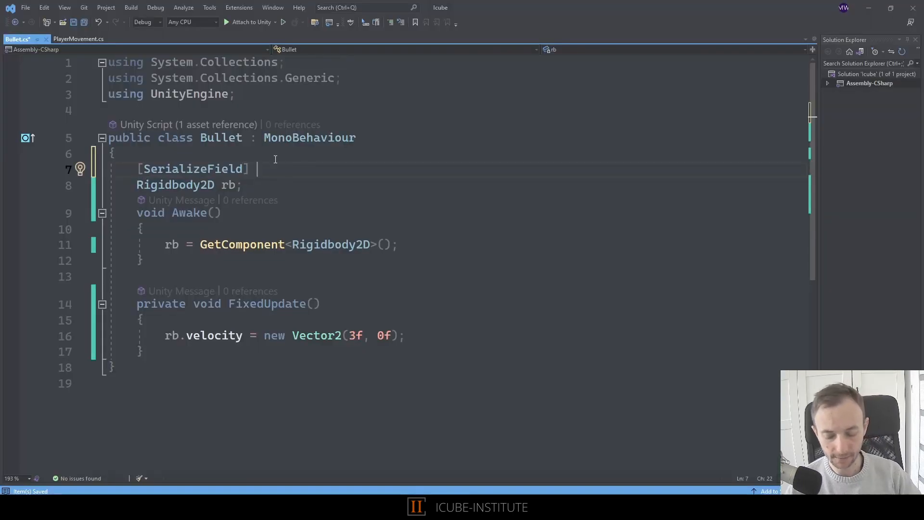
# Declare [SerializeField] float speed = 5f and multiply the Vector2 velocity by speed.
pyautogui.write('float speed')
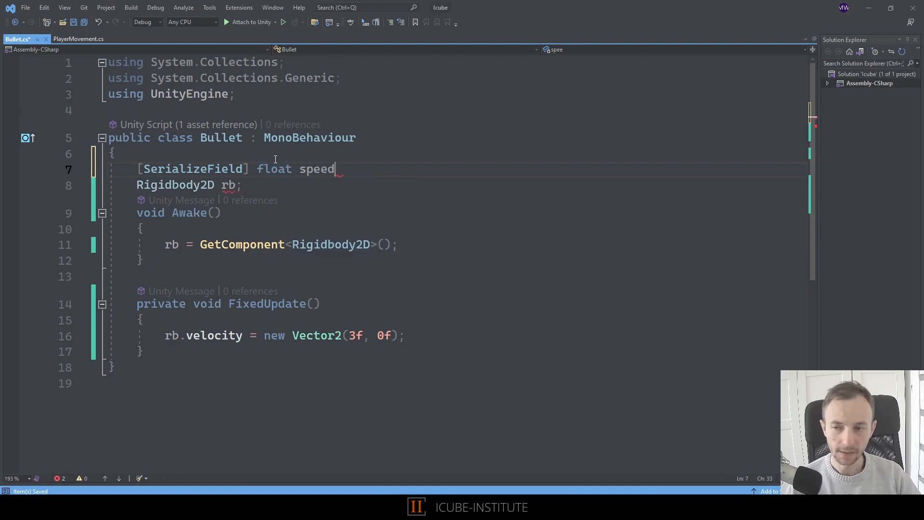
pyautogui.write('= 5')
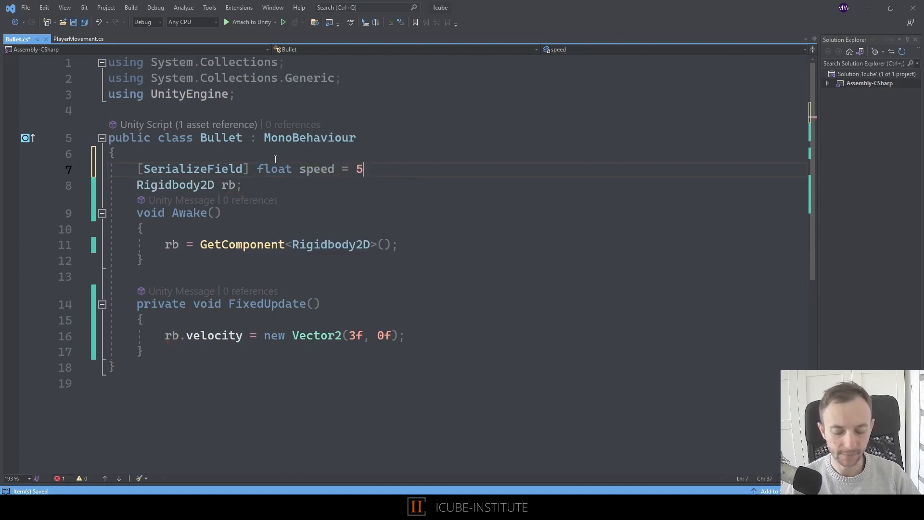
pyautogui.write('f;')
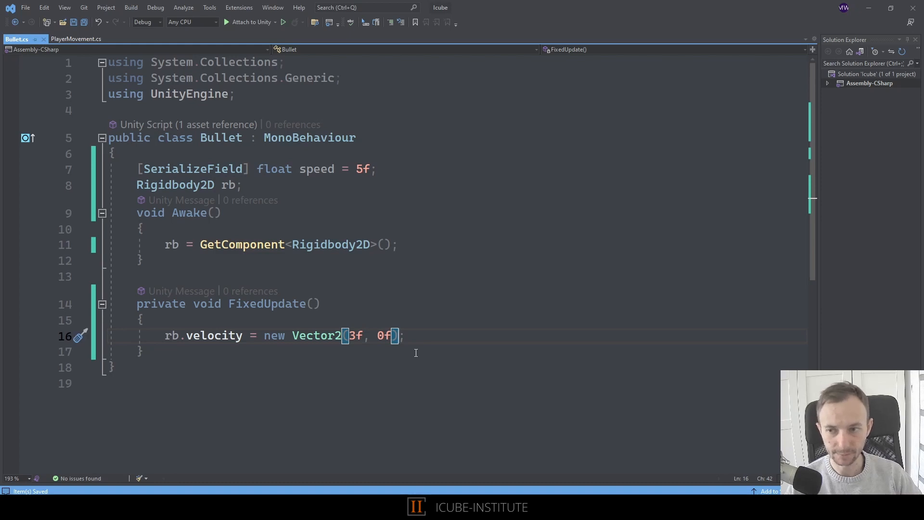
pyautogui.write('*')
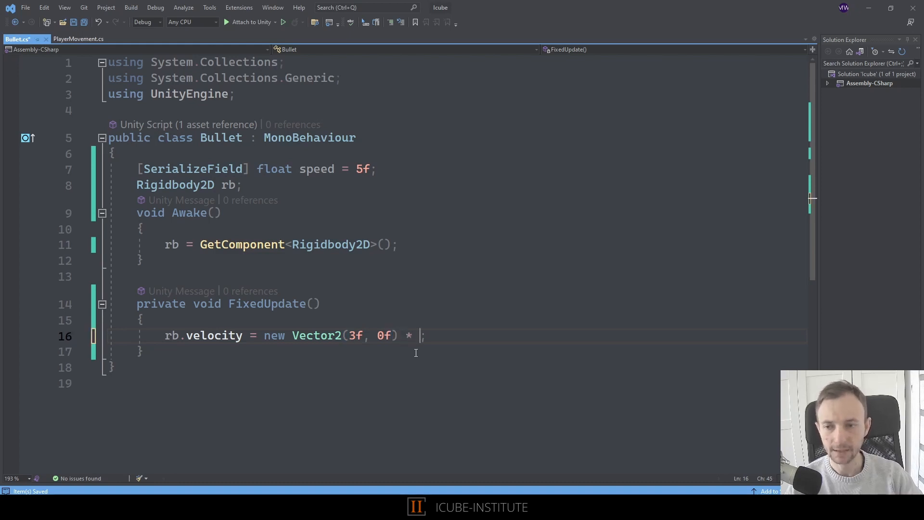
pyautogui.write('speed')
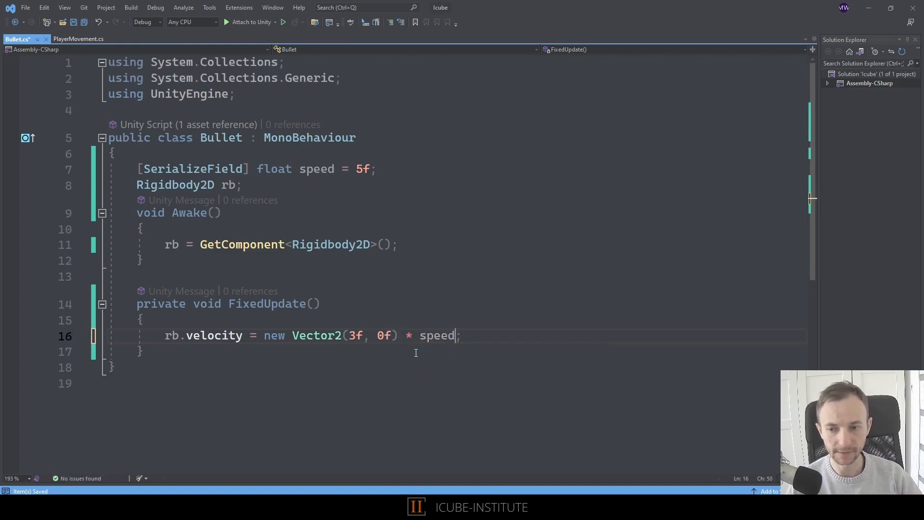
pyautogui.doubleClick(437, 335)
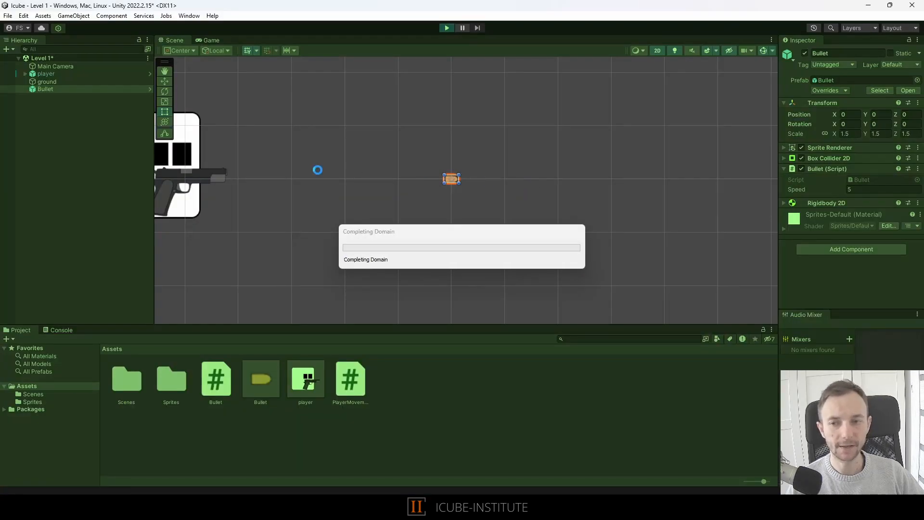
pyautogui.click(446, 28)
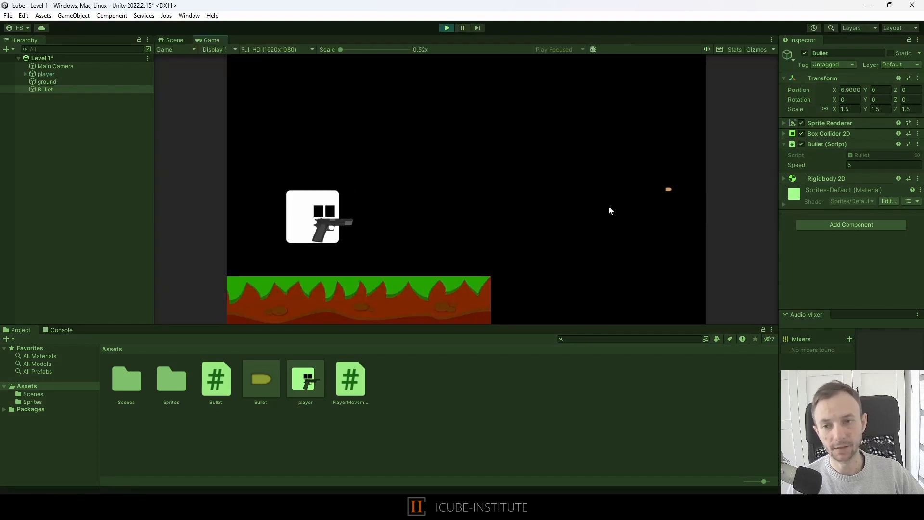
pyautogui.click(446, 28)
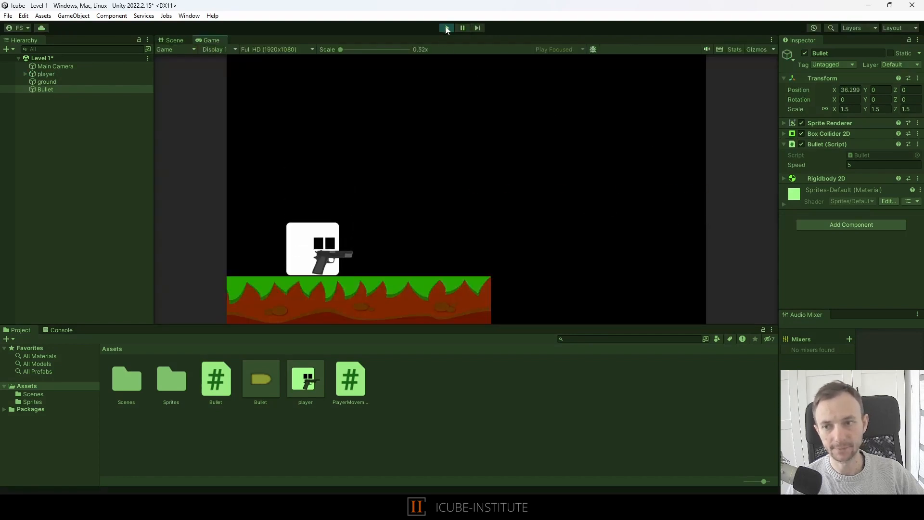
pyautogui.click(446, 28)
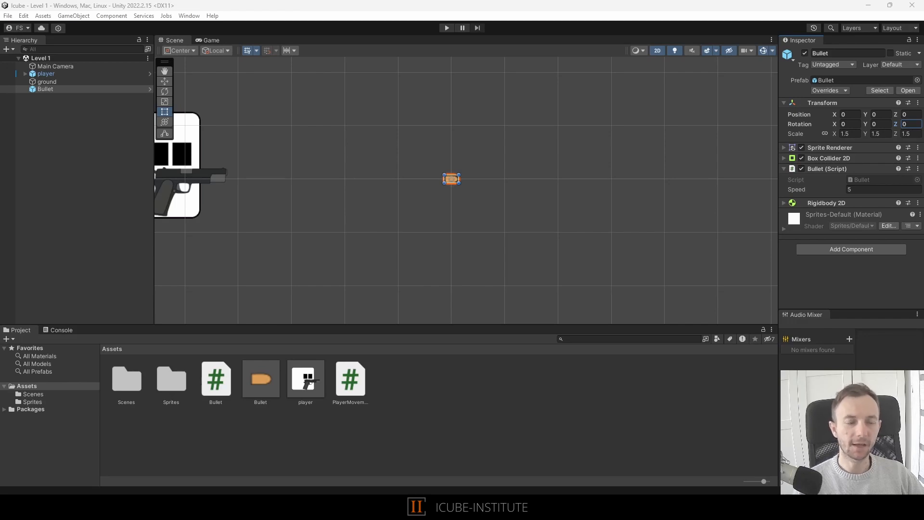
pyautogui.moveTo(603, 227)
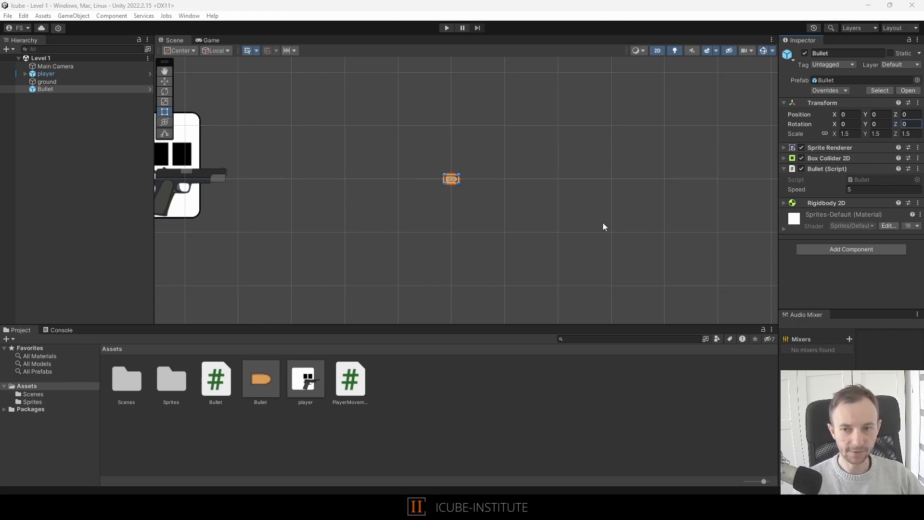
pyautogui.moveTo(428, 183)
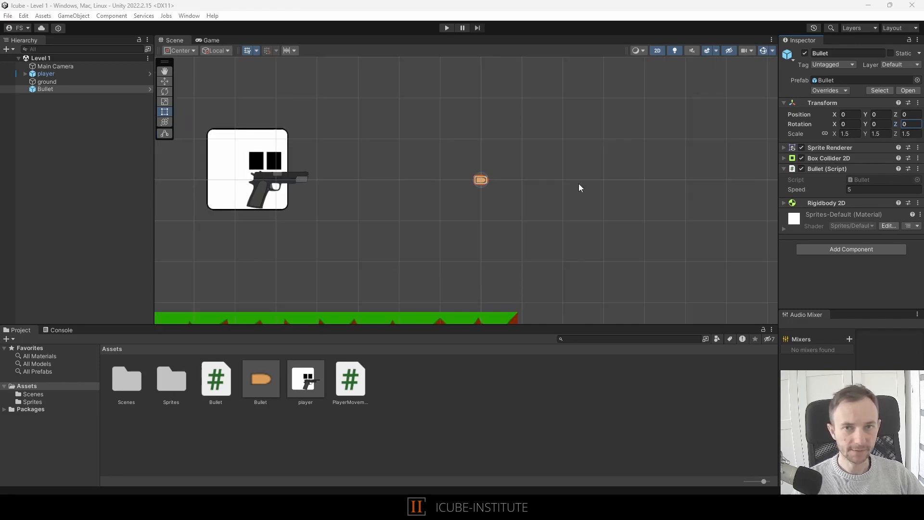
# Set the bullet's Rotation Z to about 41.86, play-test it, and reopen the script.
pyautogui.scroll(-3)
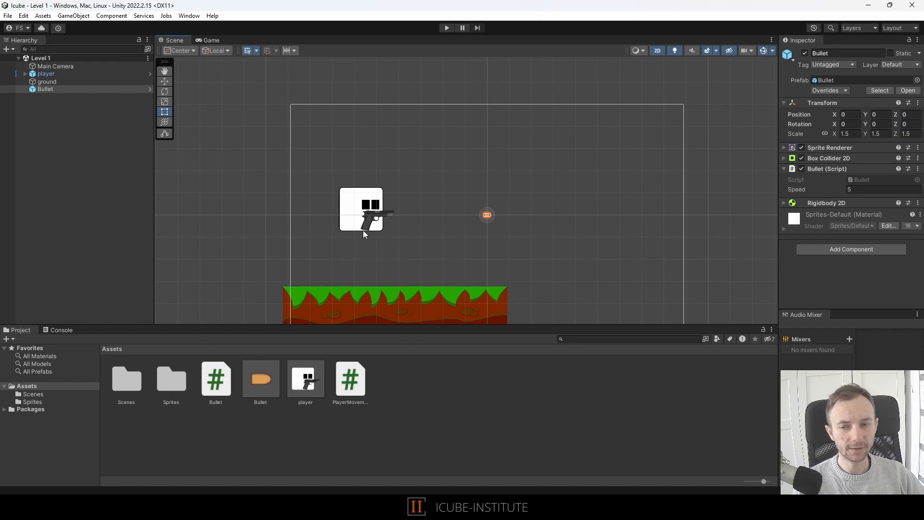
pyautogui.moveTo(406, 223)
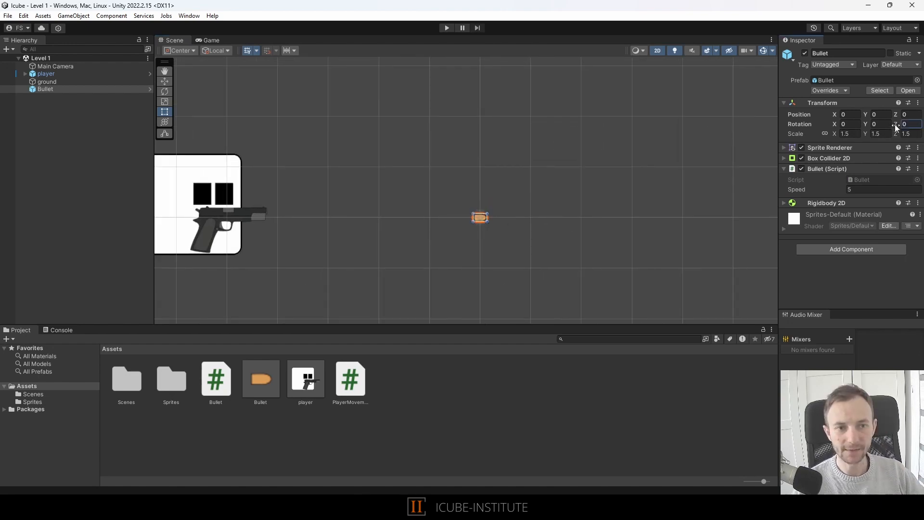
pyautogui.click(446, 27)
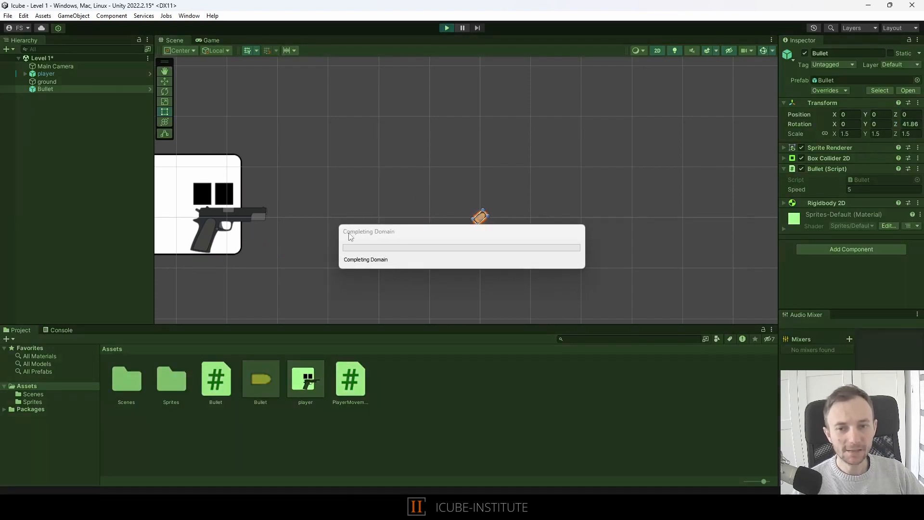
pyautogui.click(446, 28)
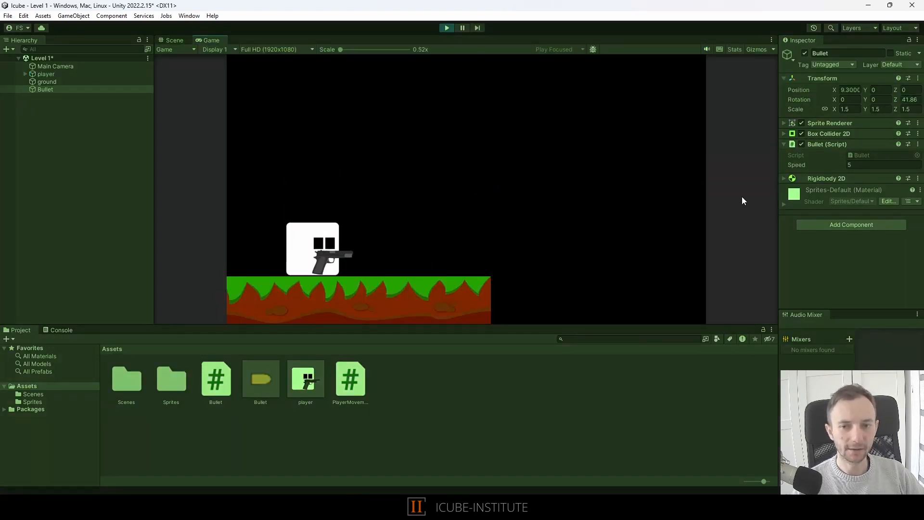
pyautogui.click(173, 41)
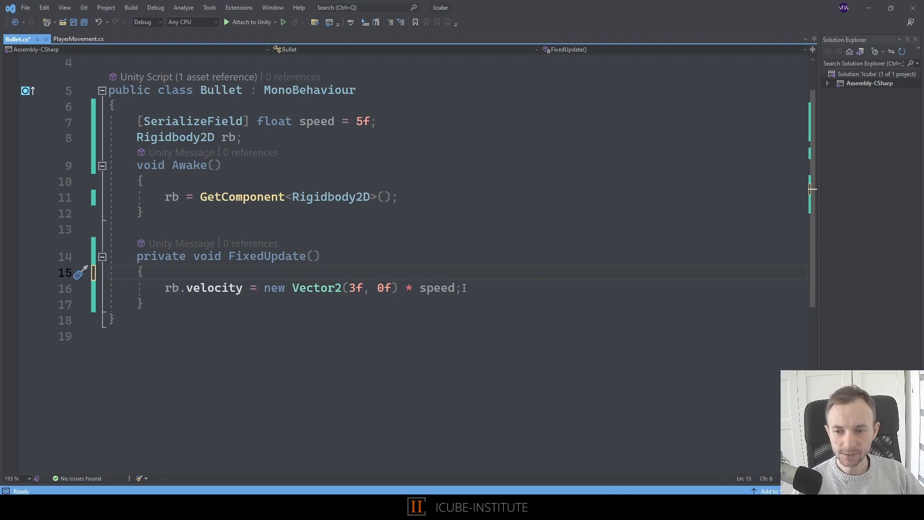
pyautogui.moveTo(271, 288)
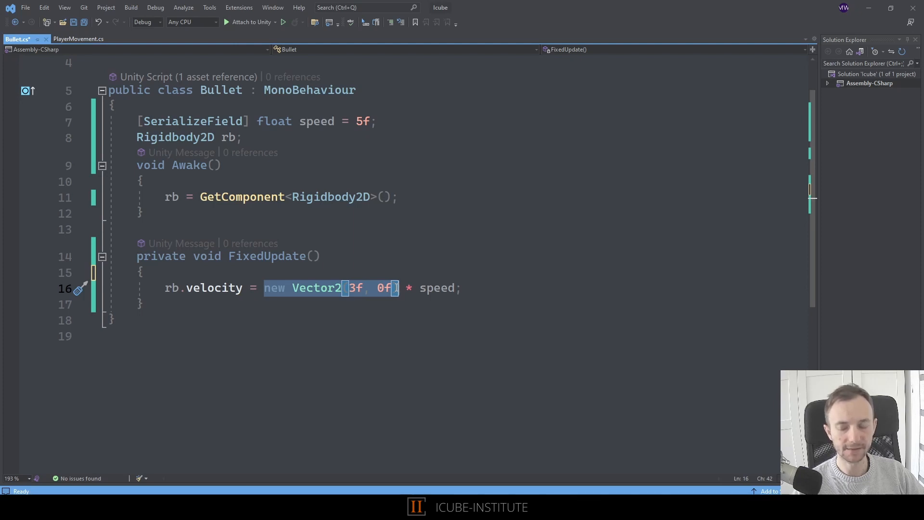
pyautogui.moveTo(378, 329)
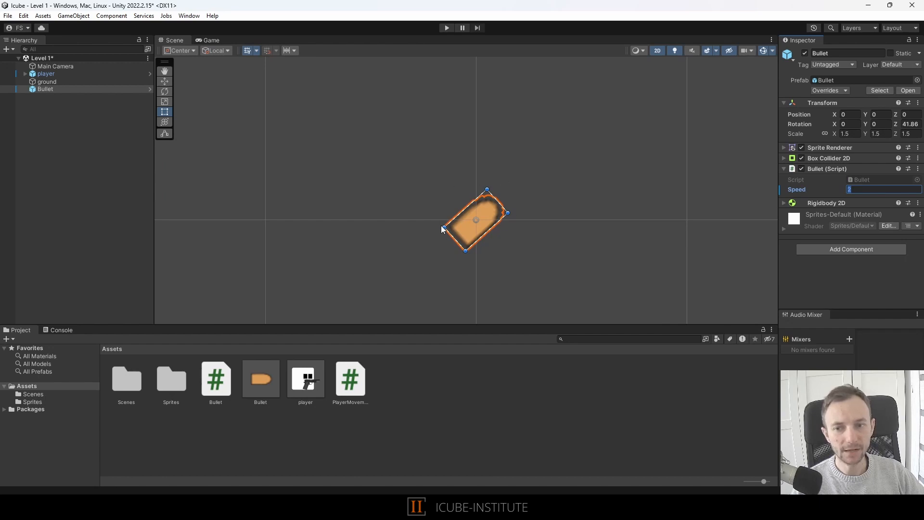
pyautogui.moveTo(469, 215)
pyautogui.write('0')
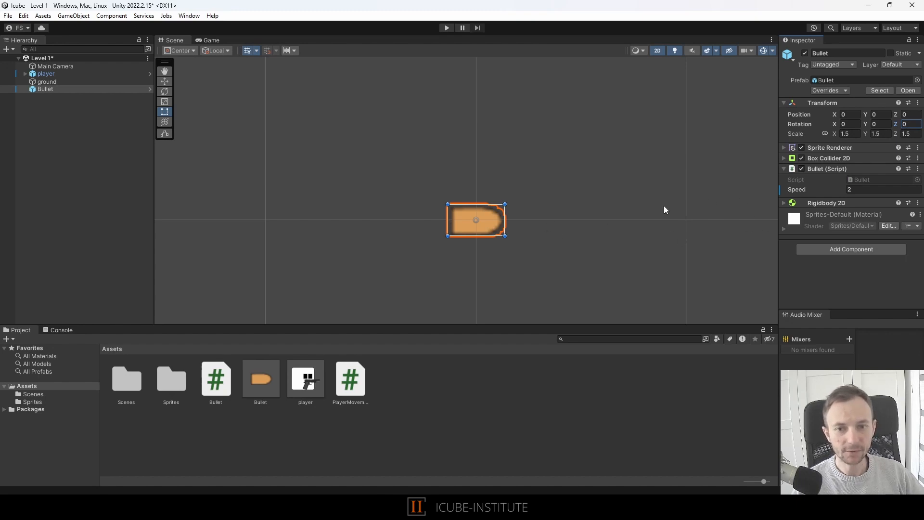
pyautogui.moveTo(742, 226)
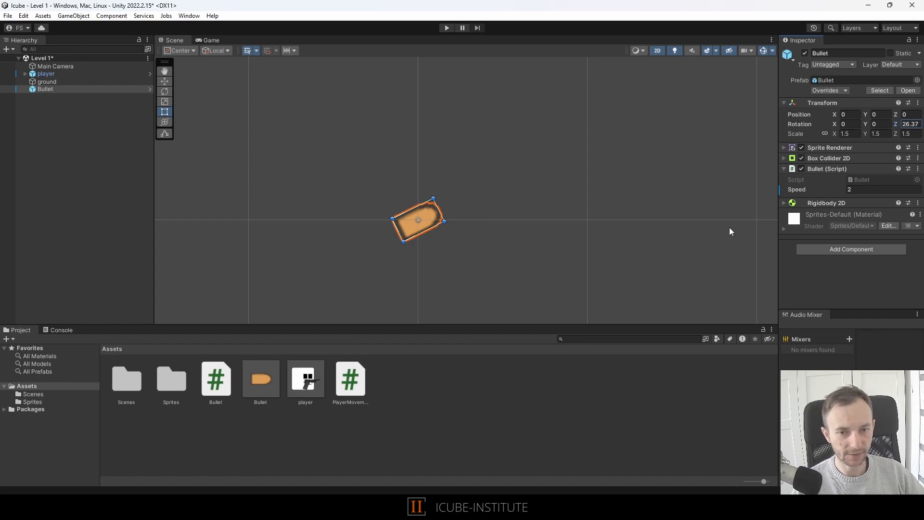
pyautogui.moveTo(413, 233)
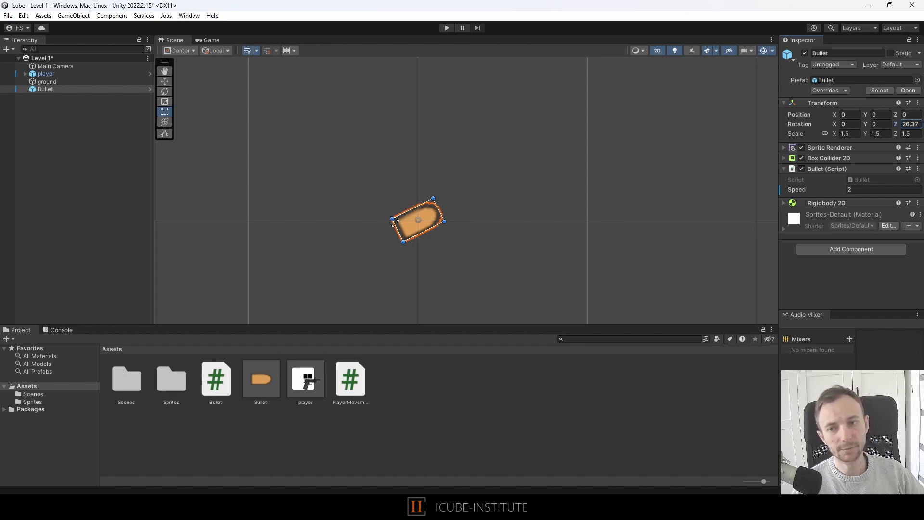
pyautogui.moveTo(394, 236)
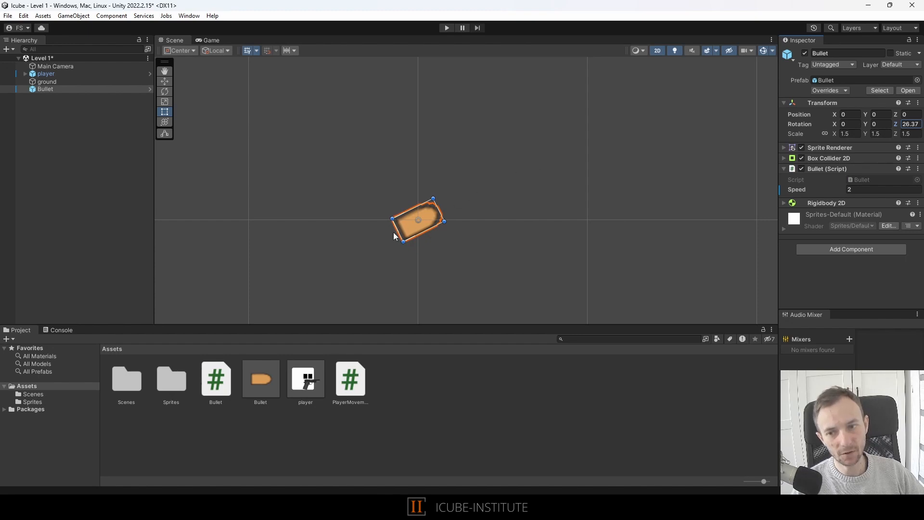
pyautogui.moveTo(548, 157)
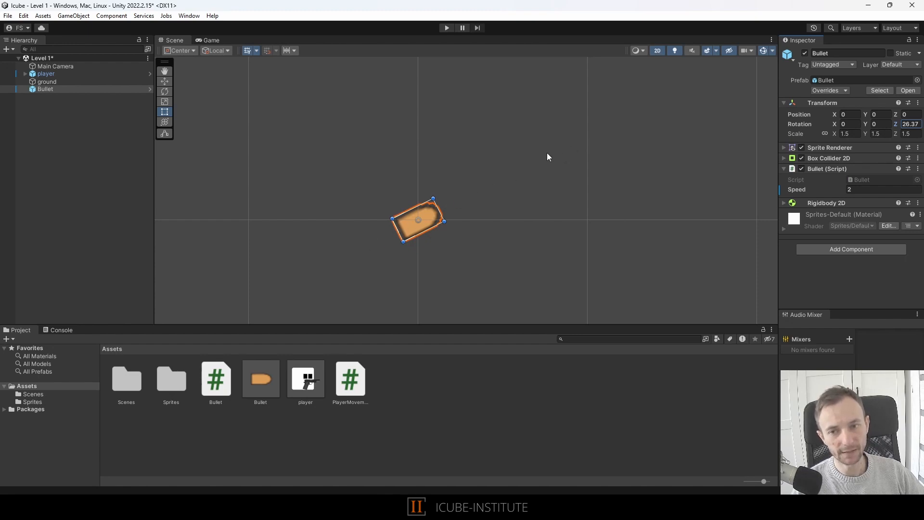
pyautogui.moveTo(634, 115)
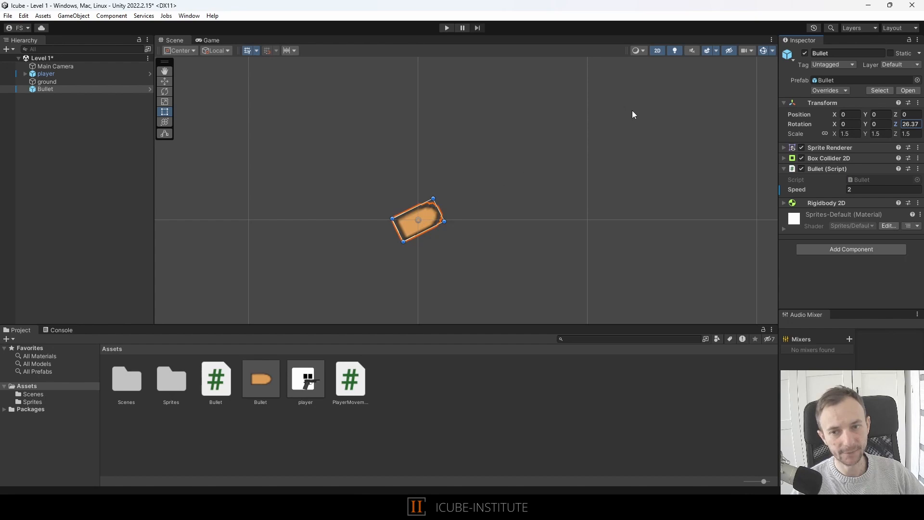
pyautogui.moveTo(394, 229)
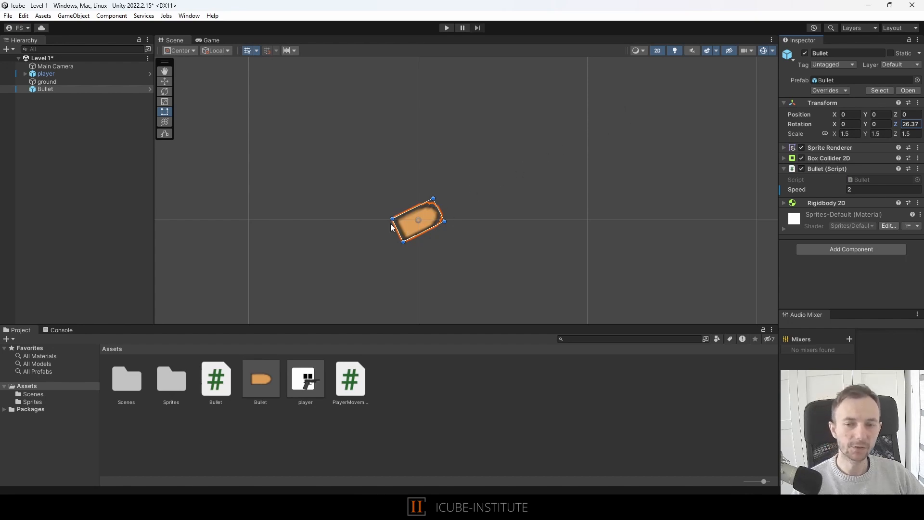
pyautogui.moveTo(416, 225)
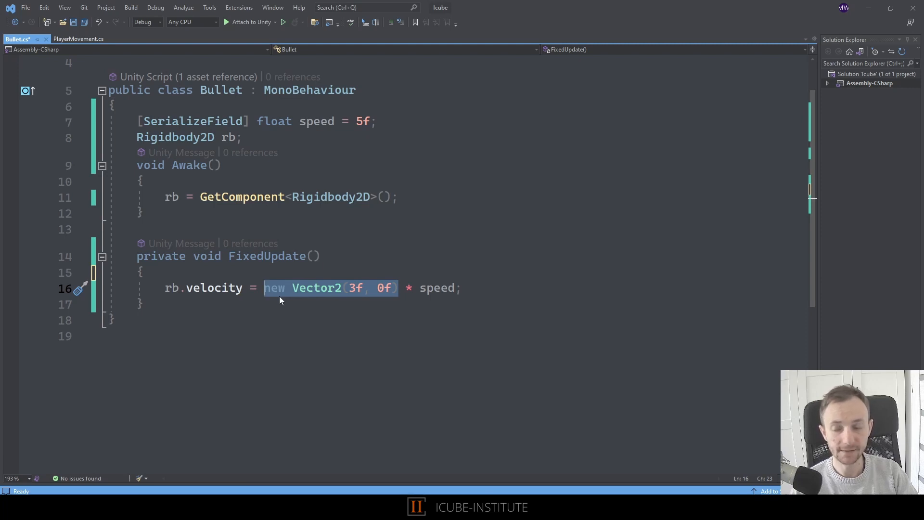
# Replace new Vector2(3f, 0f) with transform.right in the velocity line, keeping * speed.
pyautogui.write('transform')
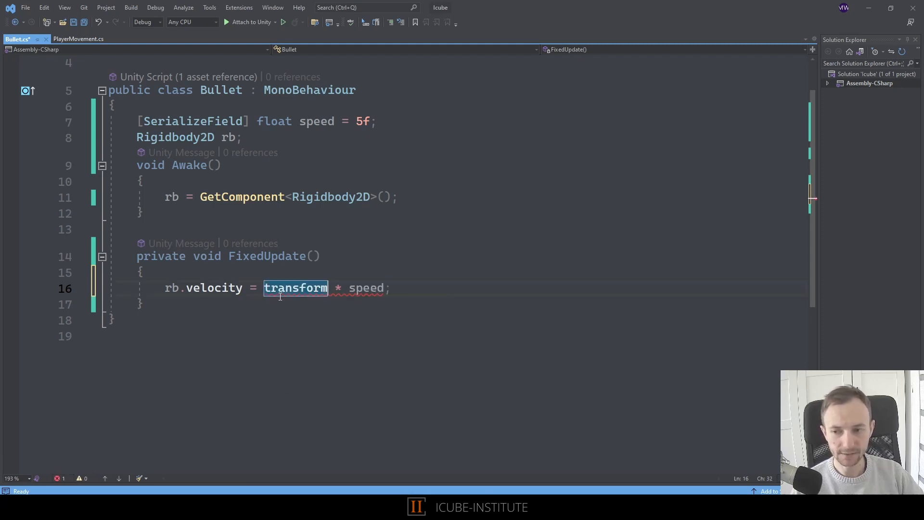
pyautogui.write('.right')
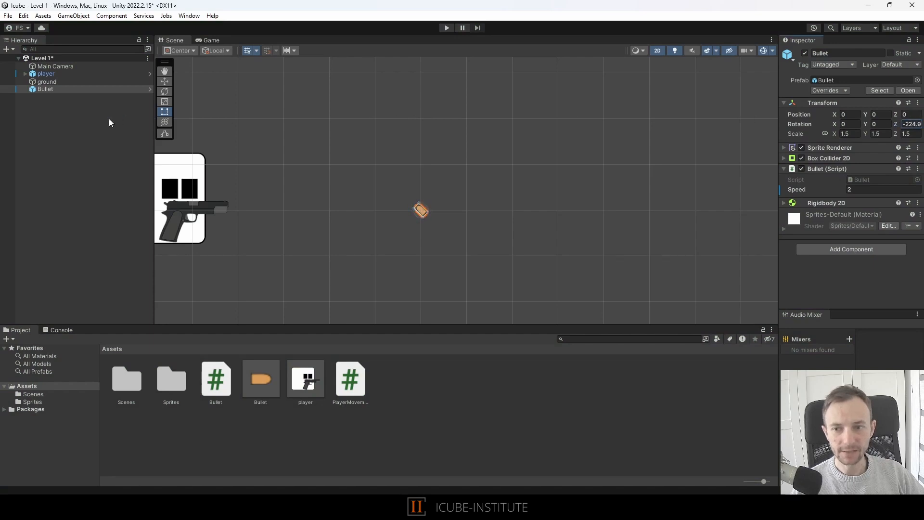
# Run the game with the bullet at -224.9 Z rotation, then stop the test.
pyautogui.click(446, 28)
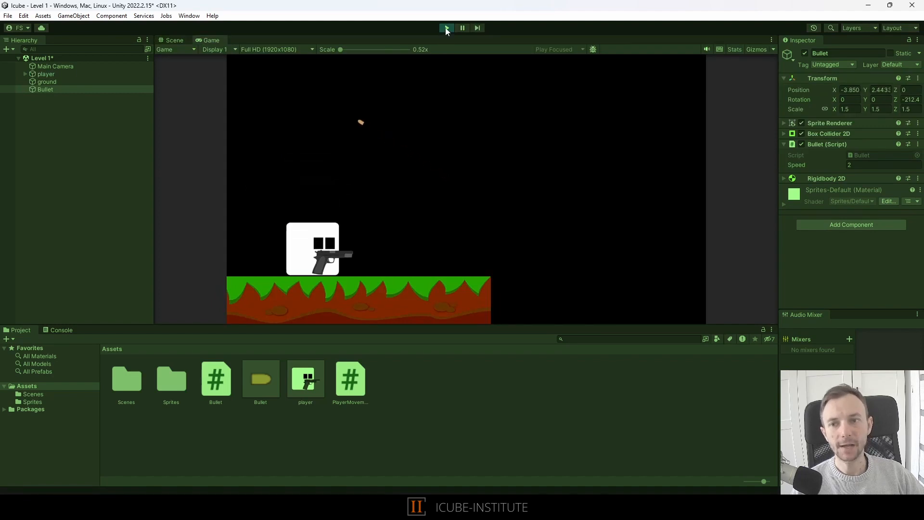
pyautogui.click(446, 28)
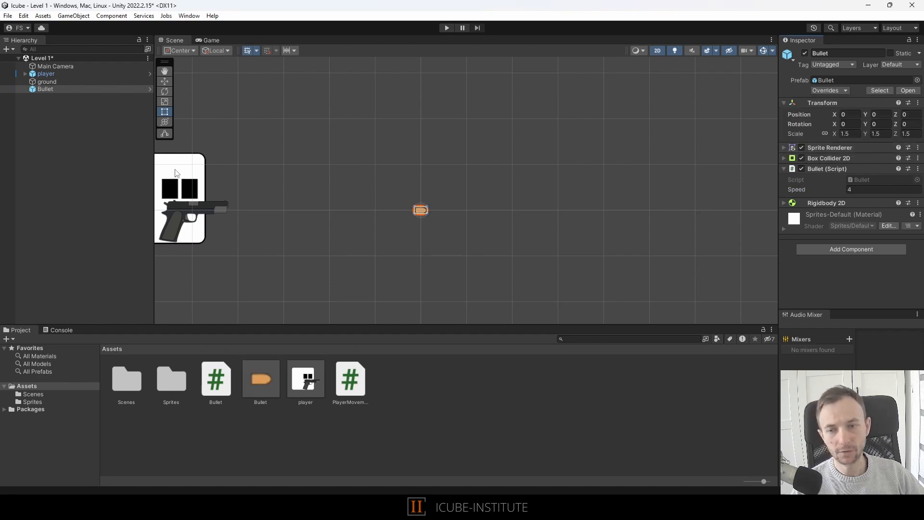
# Select the Bullet object, which now has Z rotation 0 and Speed 4.
pyautogui.click(46, 89)
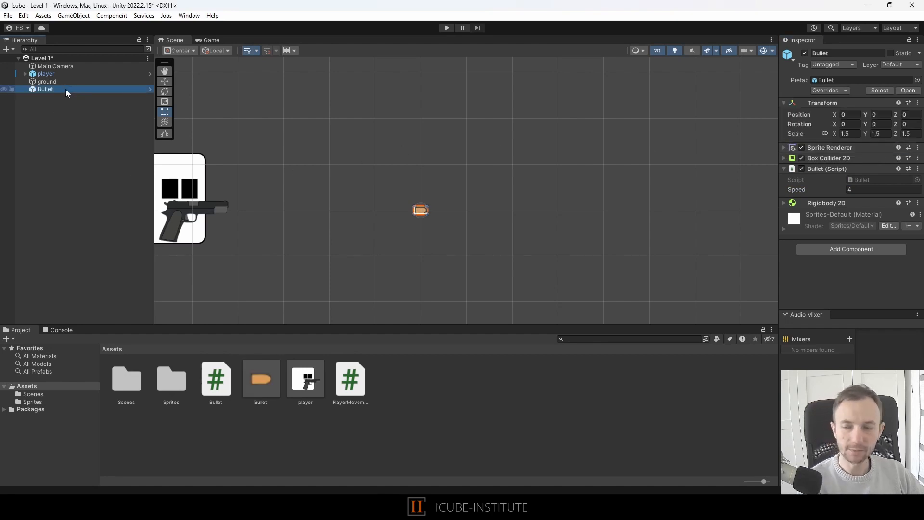